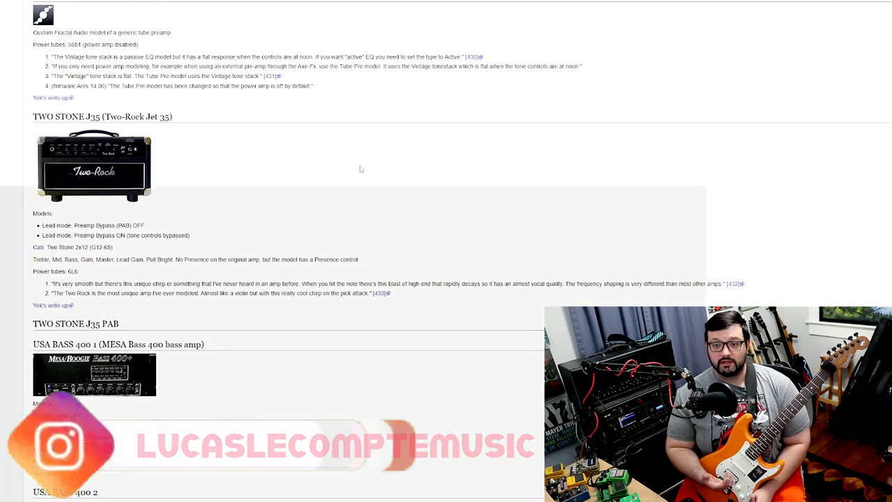
- Scroll down within the Two Rock Jet 35 preset's amp settings view
scroll("down", 3)
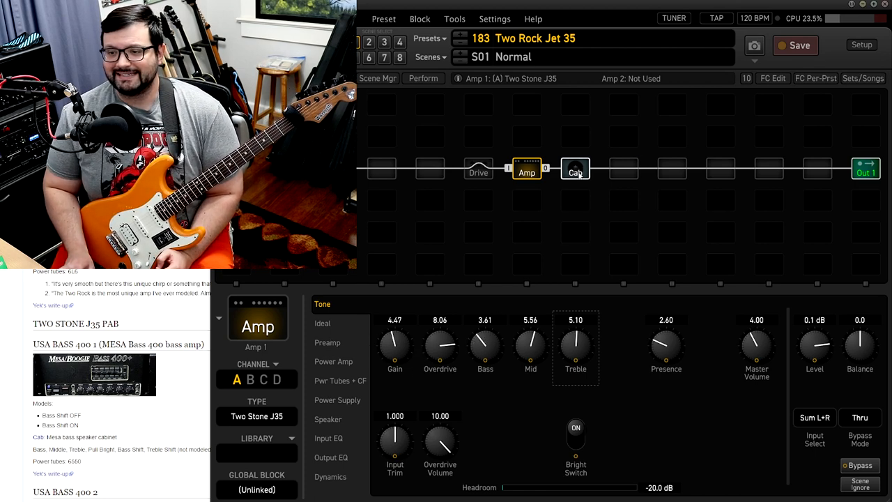
left_click(576, 171)
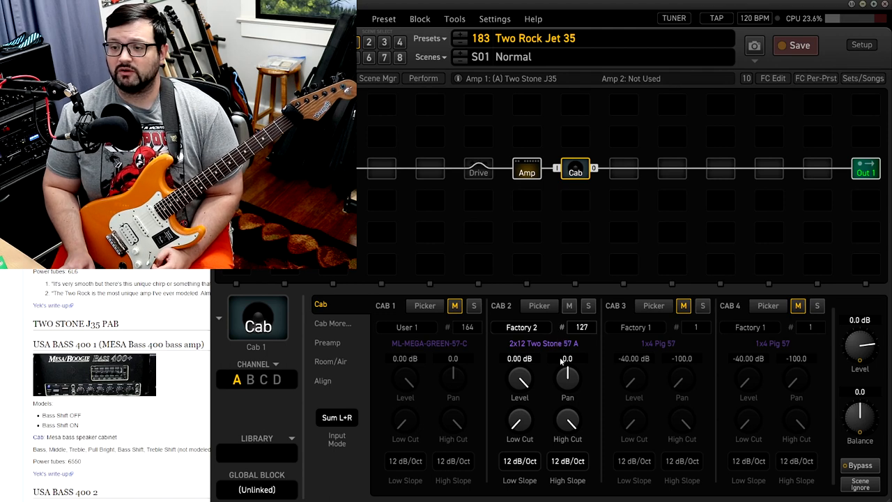
left_click(527, 169)
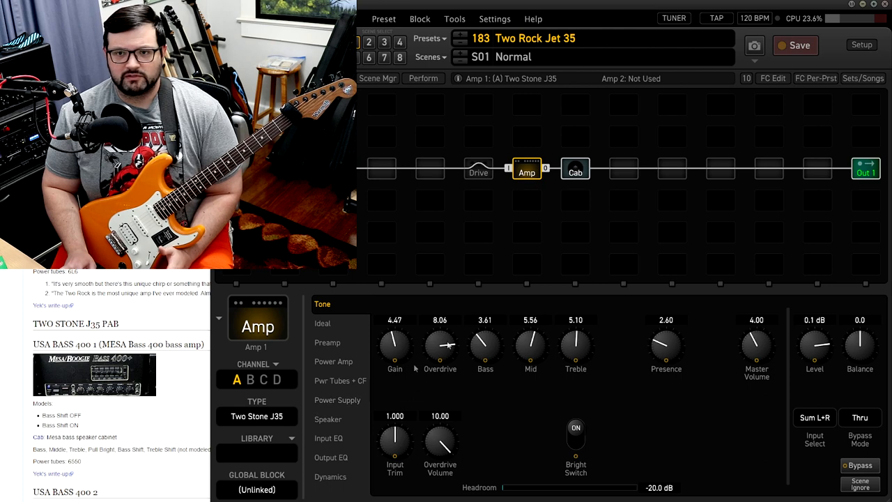
left_click(575, 169)
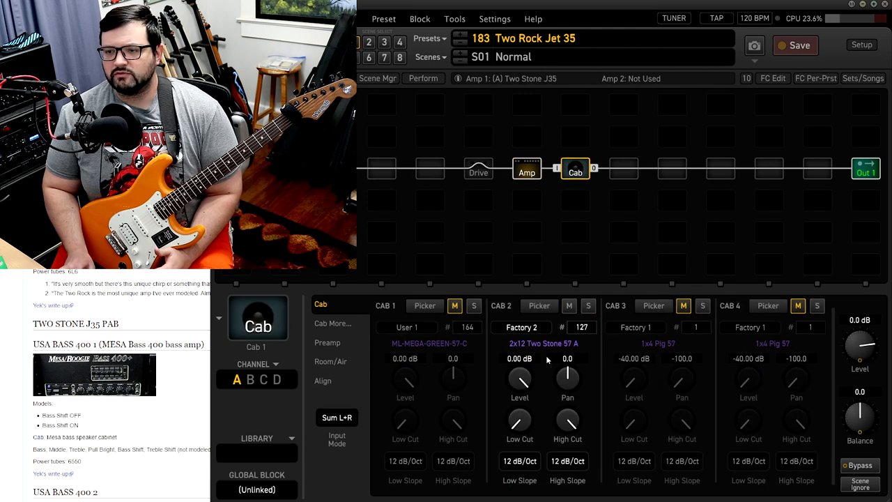
mouse_move(569, 352)
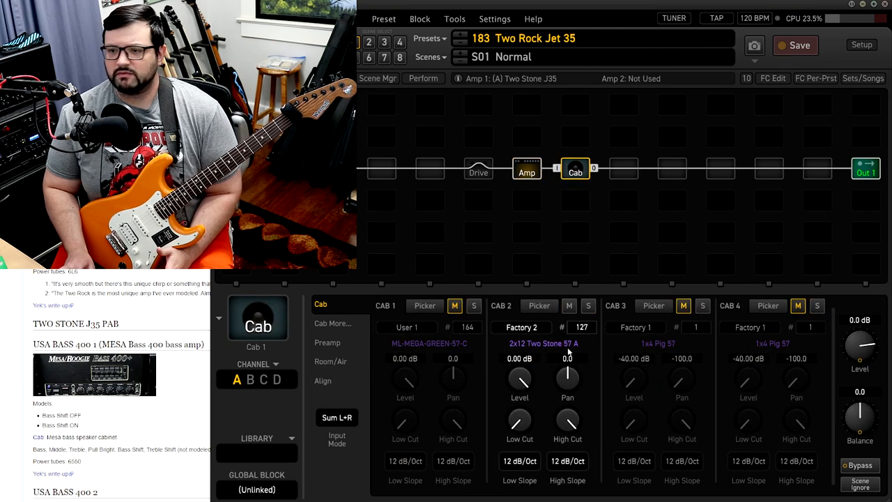
left_click(527, 170)
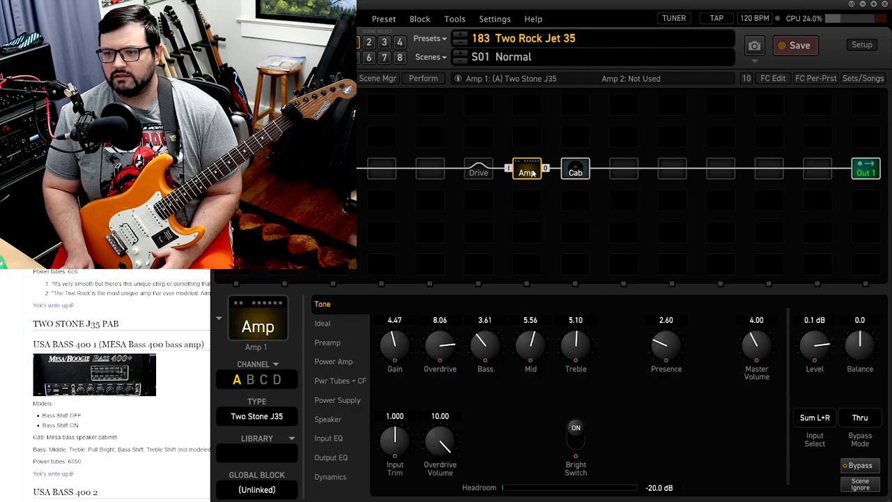
mouse_move(532, 416)
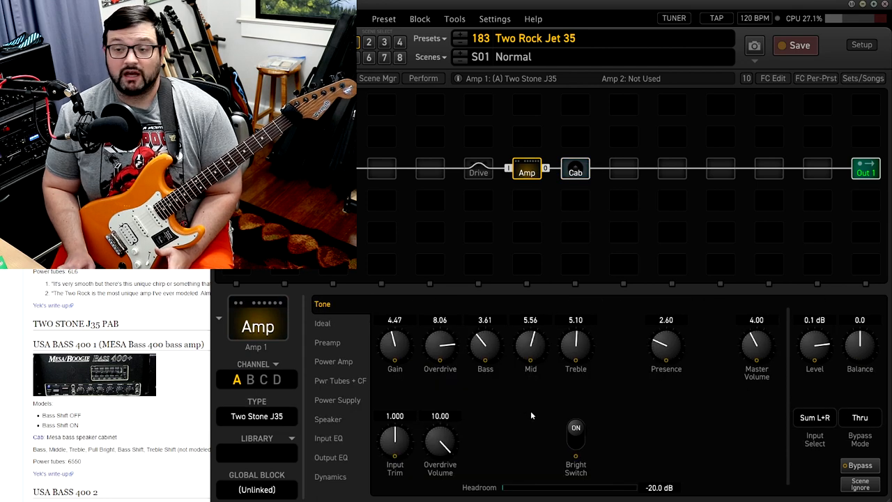
mouse_move(389, 368)
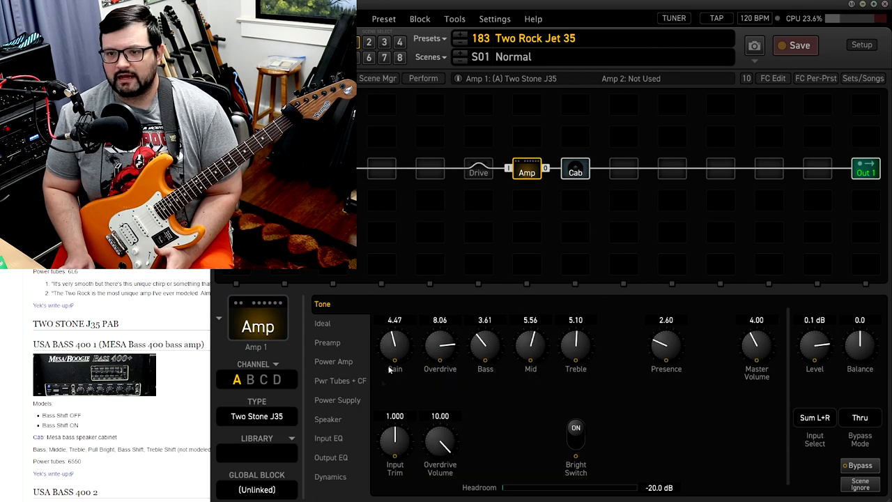
left_click(331, 458)
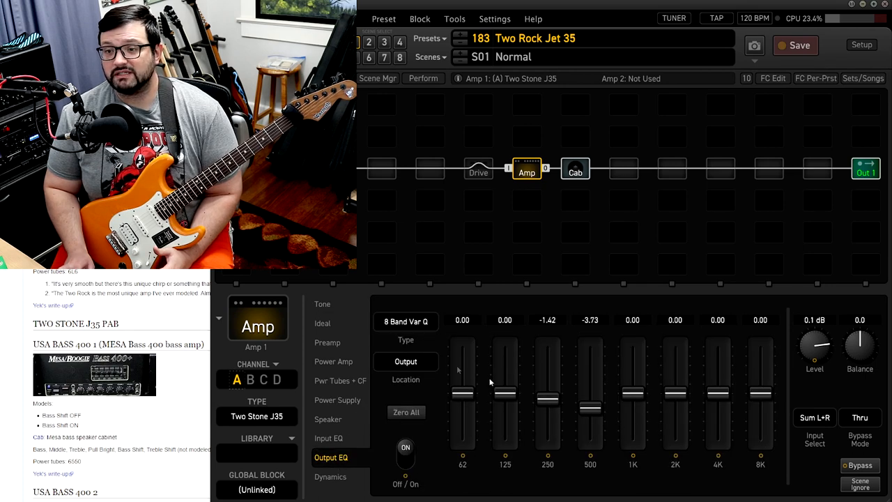
left_click(322, 304)
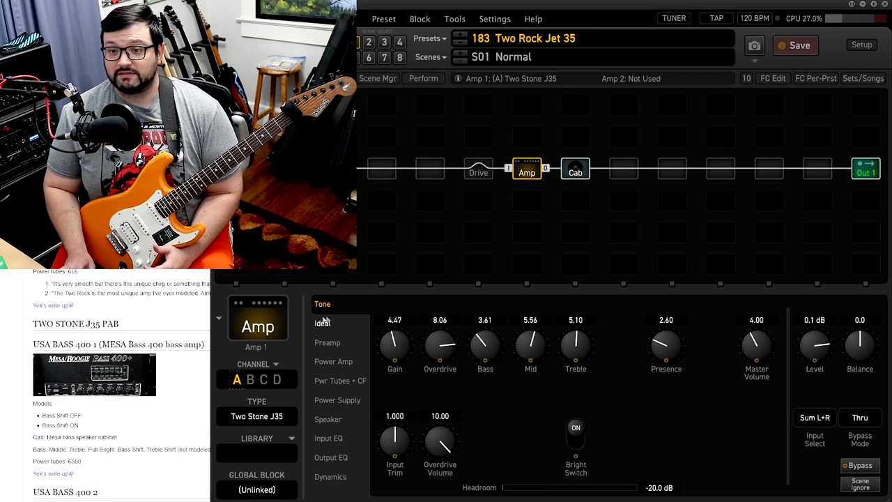
left_click(323, 323)
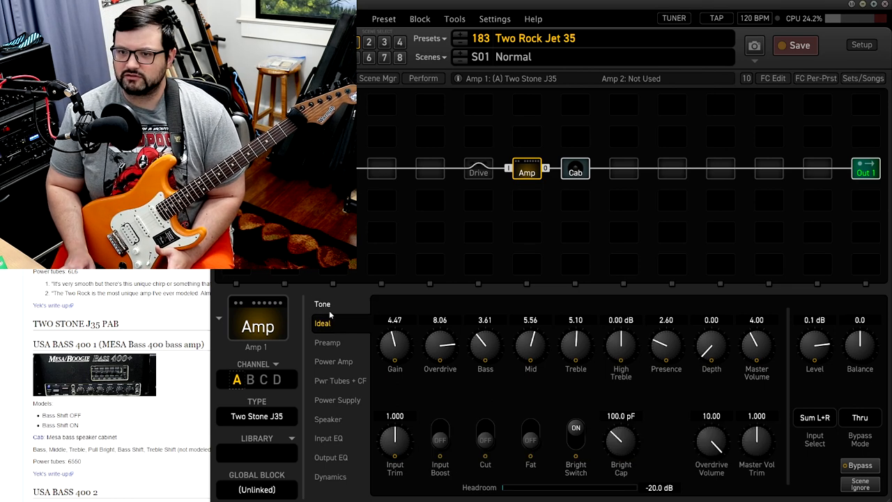
left_click(320, 304)
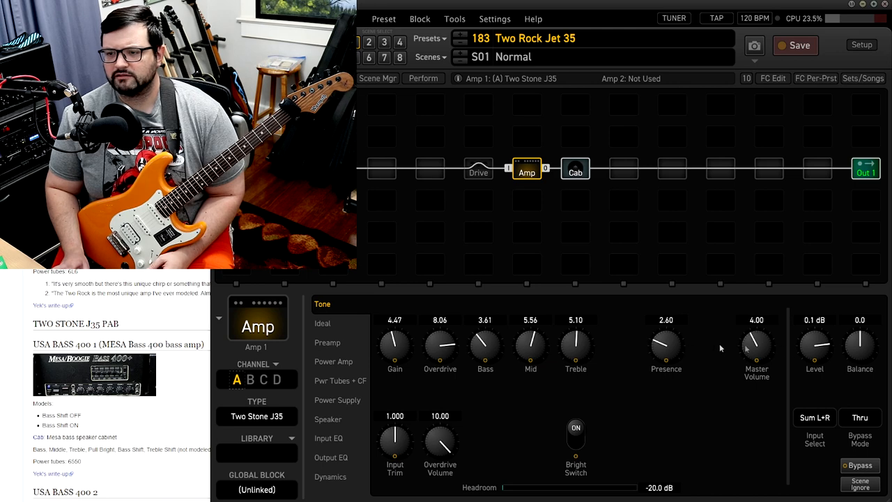
mouse_move(432, 390)
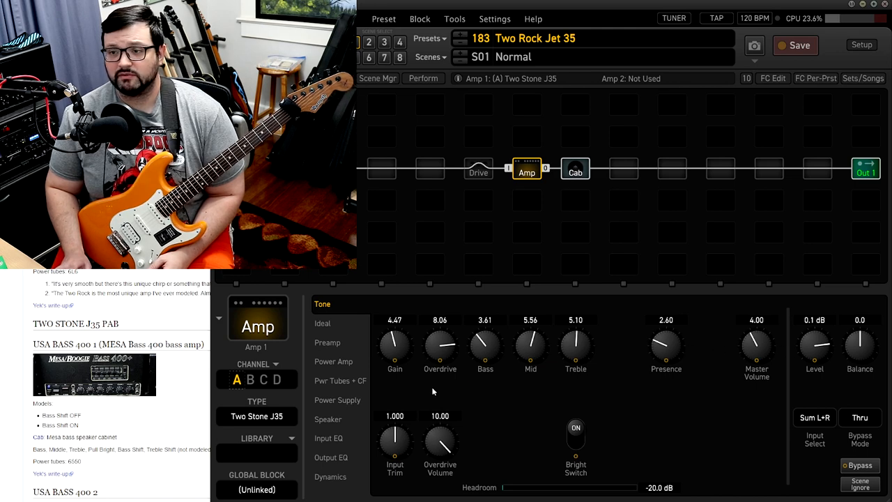
mouse_move(558, 393)
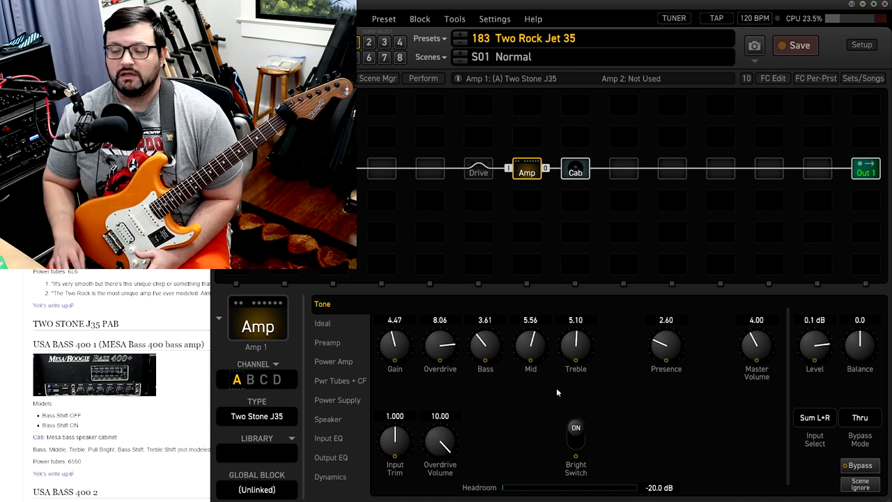
left_click(574, 169)
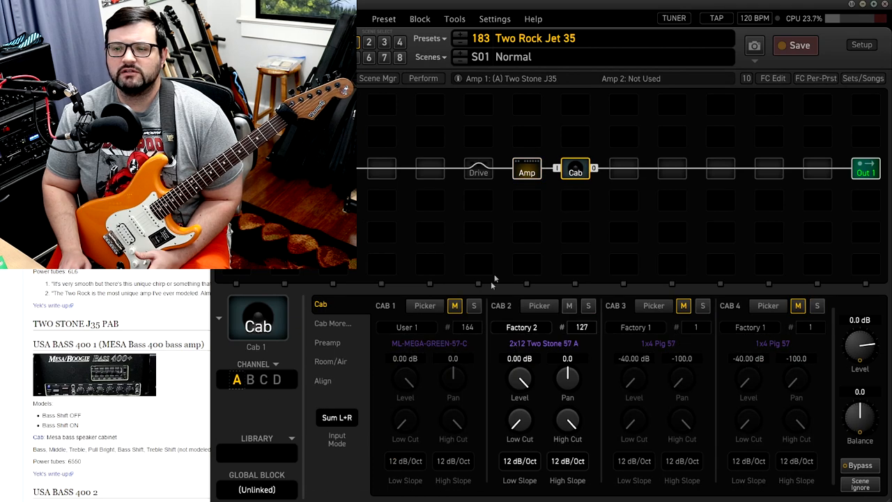
mouse_move(410, 349)
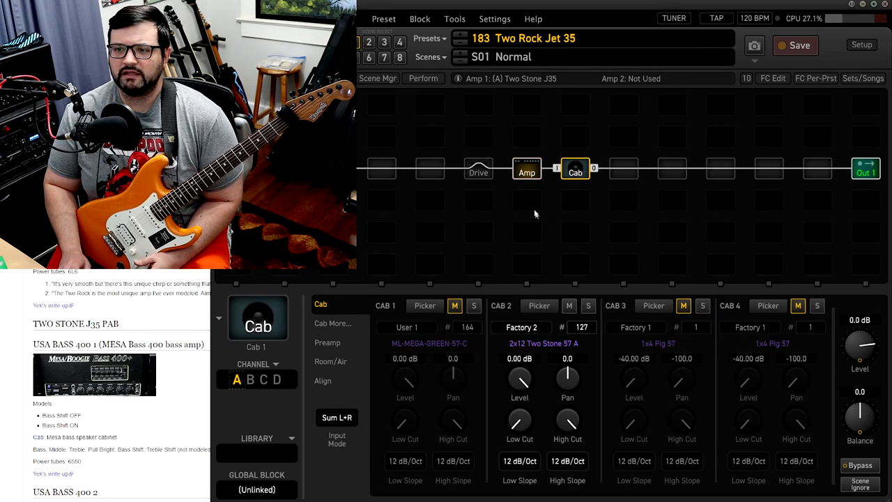
left_click(527, 167)
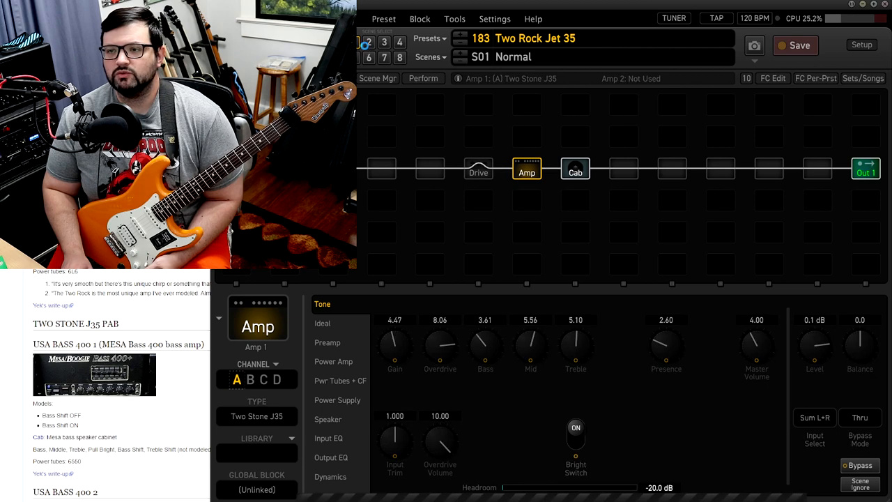
left_click(368, 39)
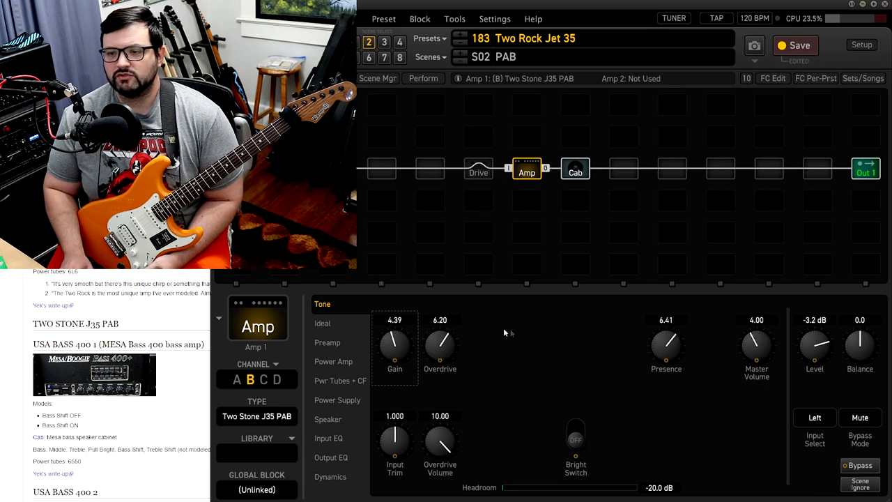
mouse_move(518, 376)
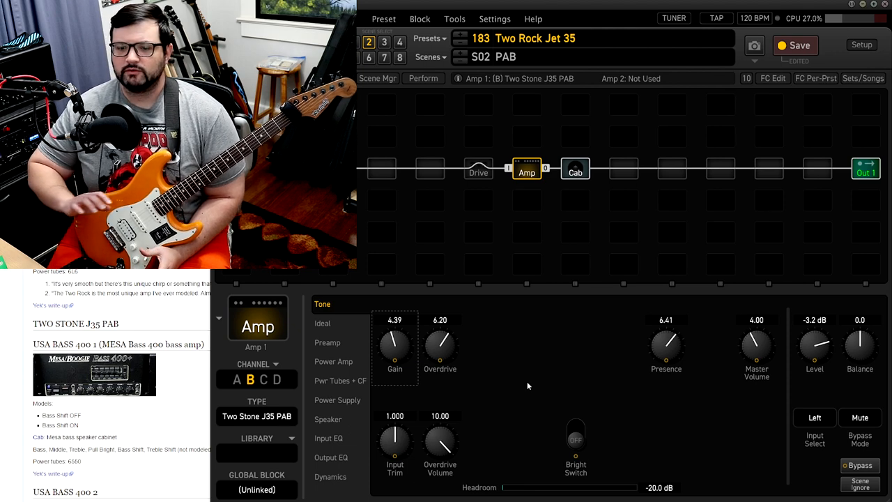
mouse_move(468, 363)
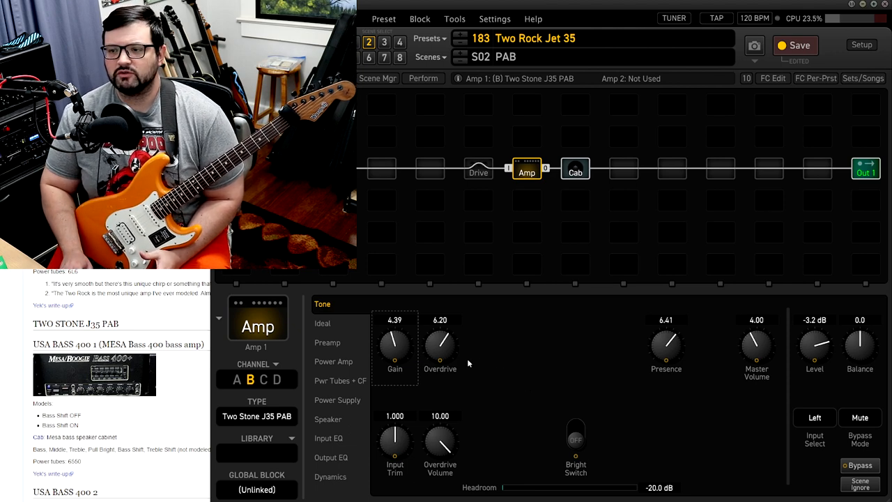
mouse_move(505, 399)
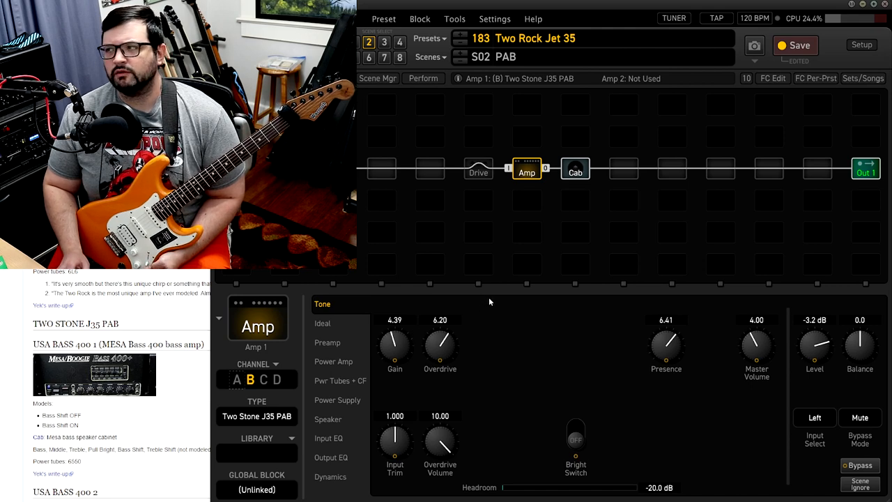
mouse_move(494, 315)
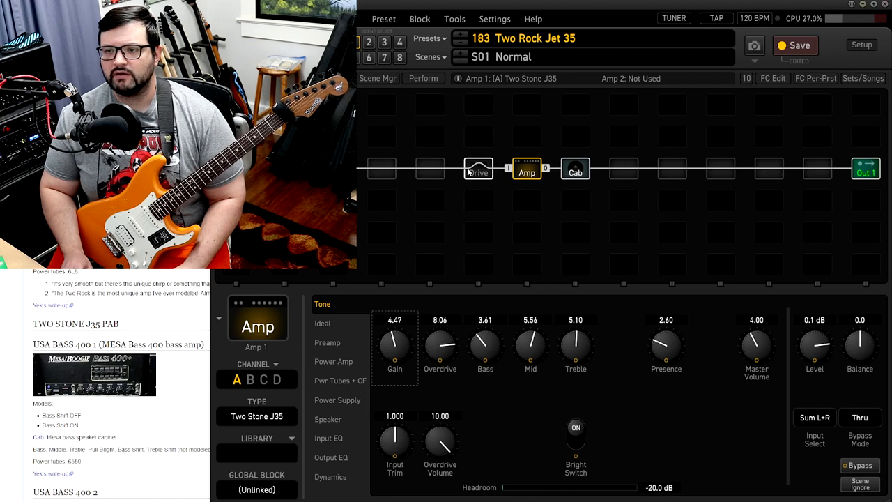
- Show the Super OD drive block's Basic page from the grid
left_click(479, 168)
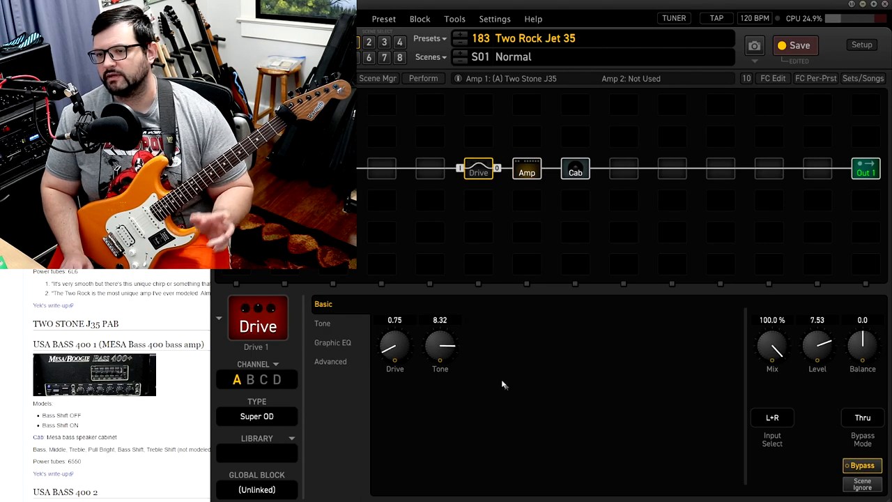
mouse_move(454, 376)
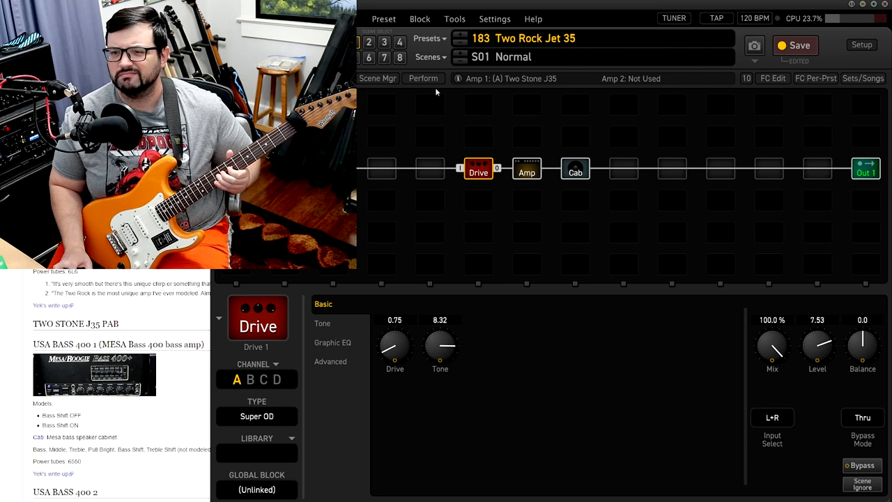
- Lower the Super OD tone to 6.91, then bring the Two Stone J35 amp back into view
left_click_drag(441, 345, 440, 363)
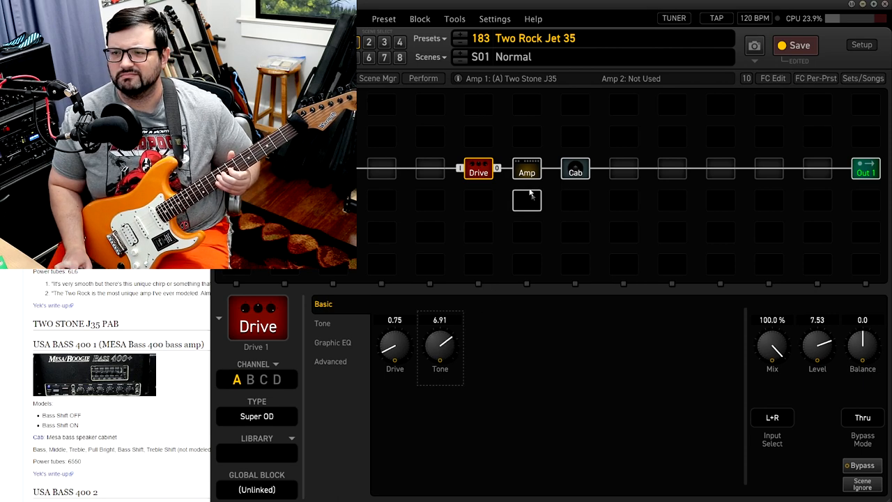
left_click(527, 169)
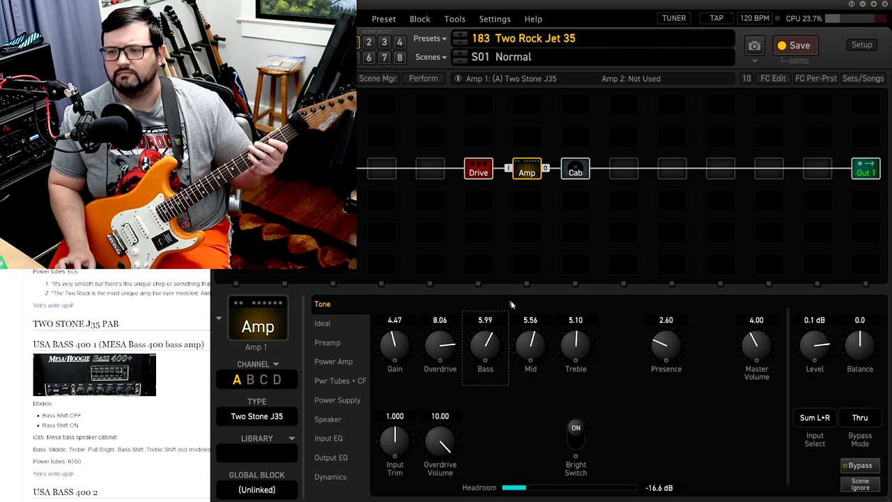
- Bring the amp bass down through 5.31 to 4.36, checking the drive and returning to the amp
left_click_drag(485, 347, 480, 359)
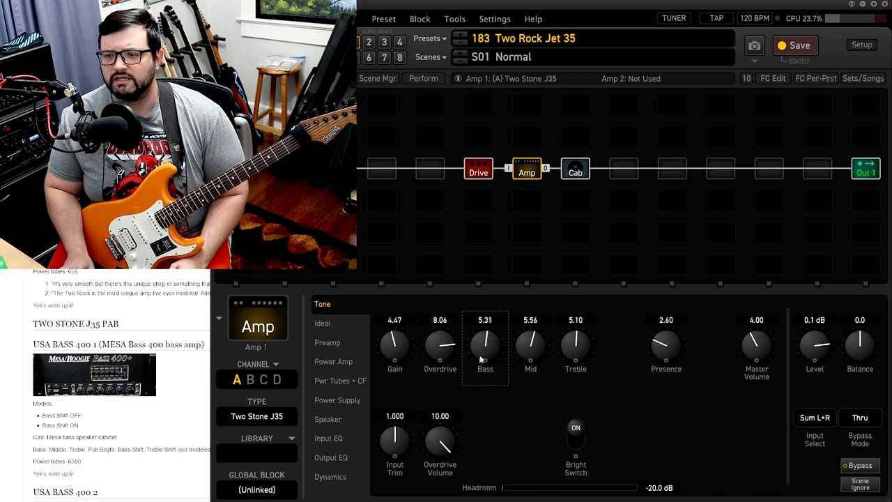
left_click_drag(486, 348, 485, 360)
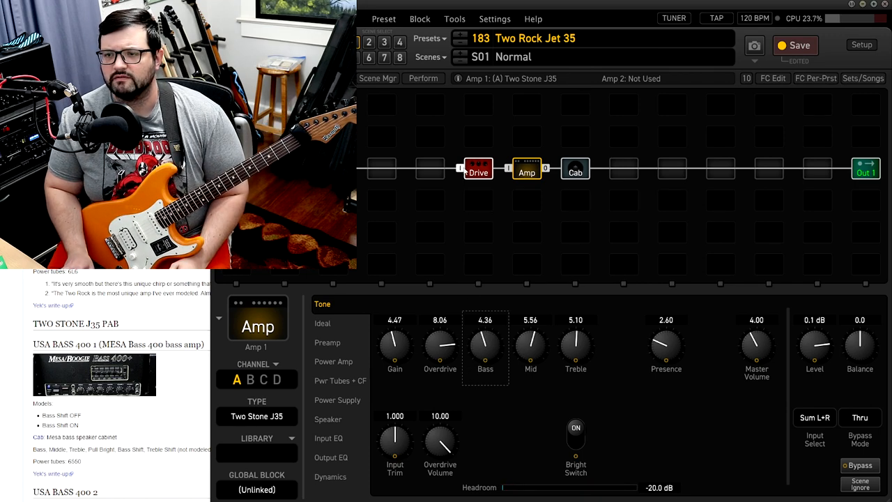
left_click(478, 168)
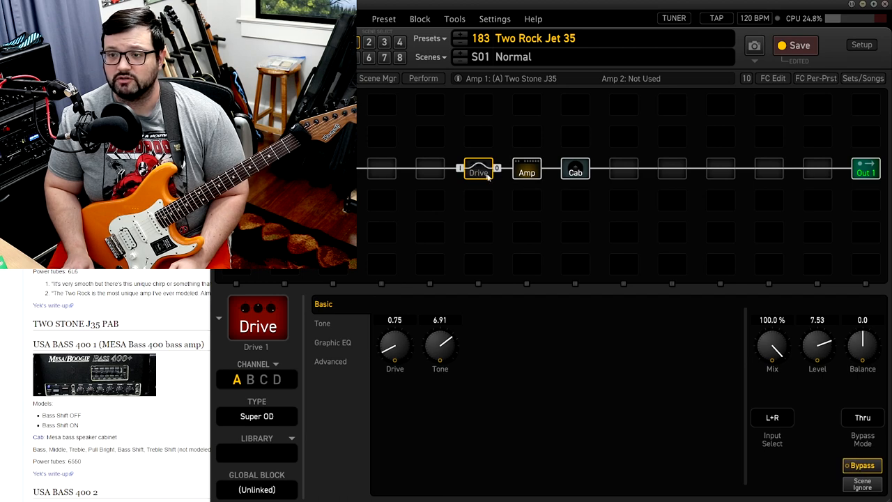
left_click(527, 170)
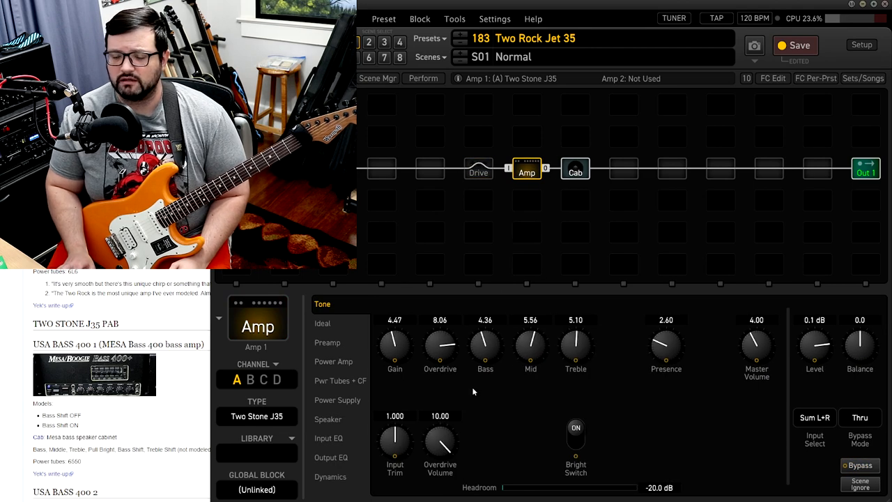
mouse_move(413, 343)
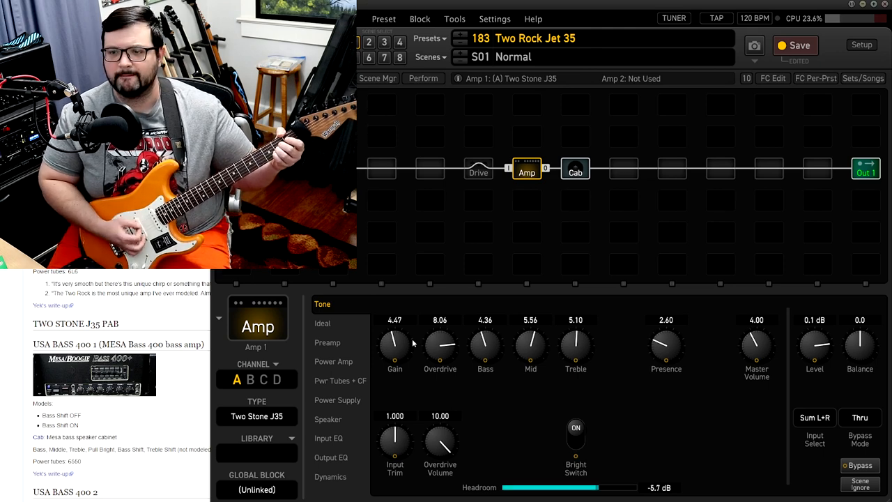
- Sweep the amp gain up through 6.38 and 7.6 to 9.18, with overdrive around 3
left_click_drag(394, 346, 395, 328)
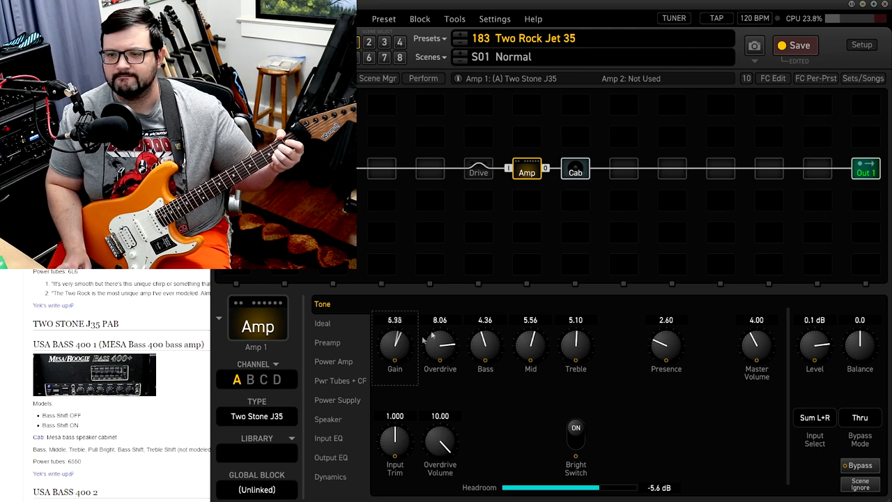
left_click_drag(394, 345, 395, 328)
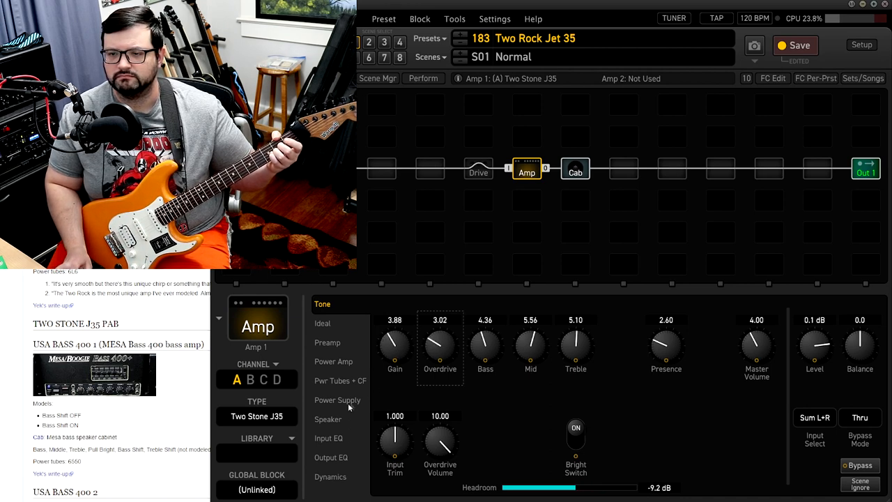
left_click_drag(394, 348, 395, 321)
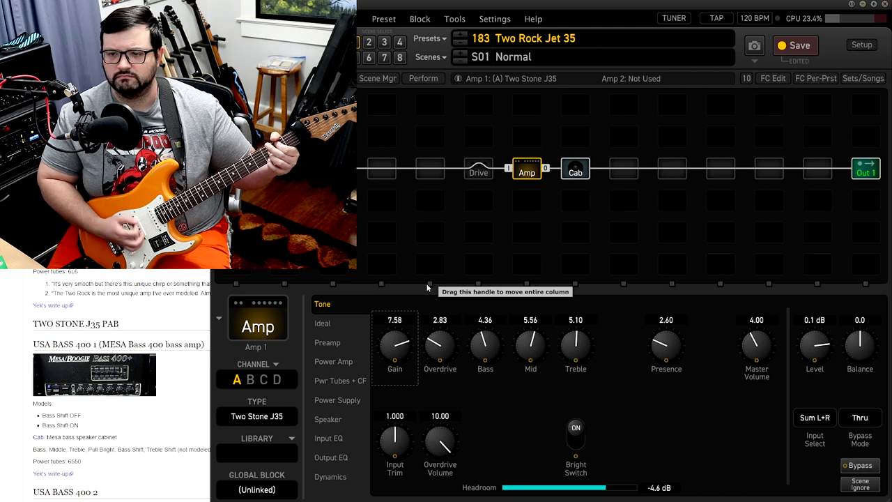
left_click_drag(394, 348, 398, 342)
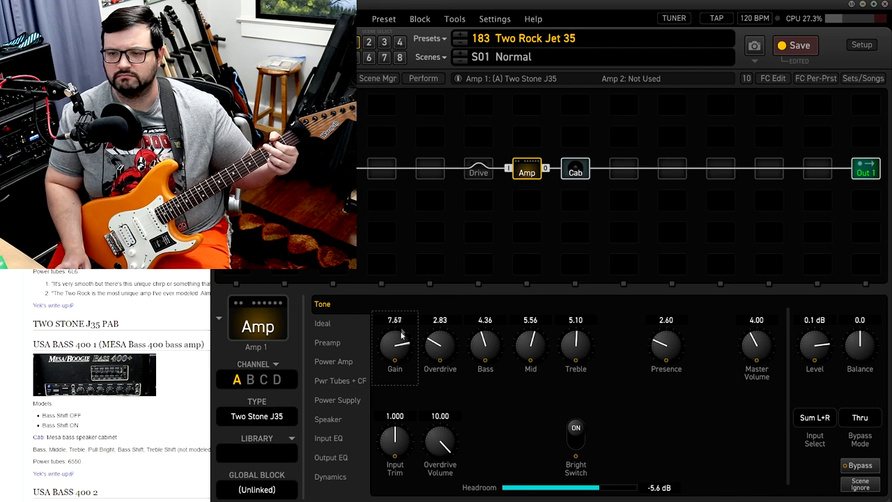
left_click_drag(395, 349, 402, 339)
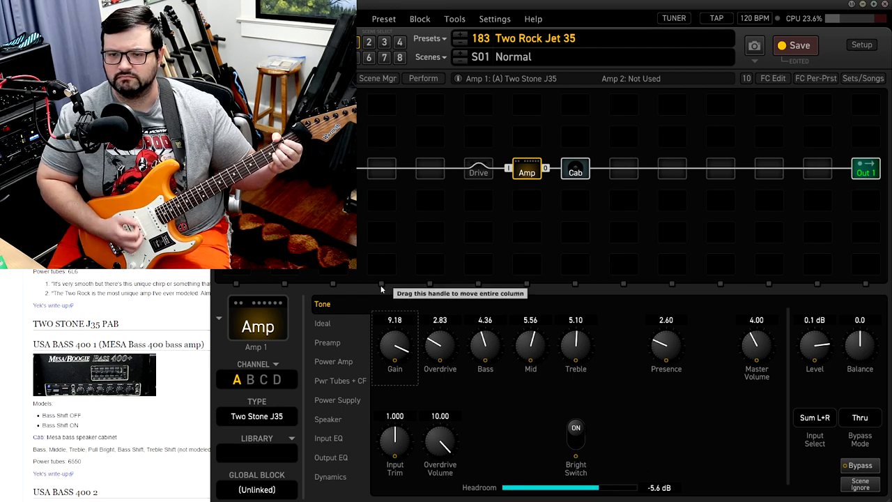
- Rebalance to less gain and more overdrive, settling at gain 4.82 and overdrive 8.07
left_click_drag(440, 349, 453, 321)
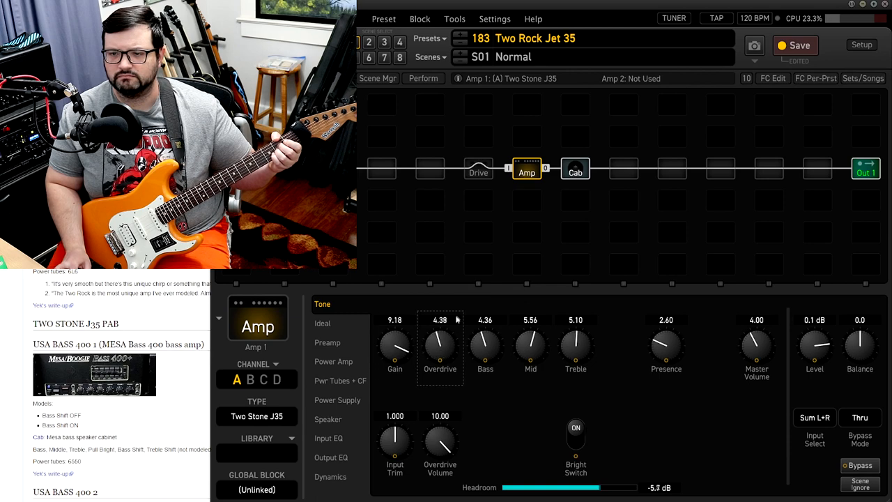
left_click_drag(441, 348, 446, 342)
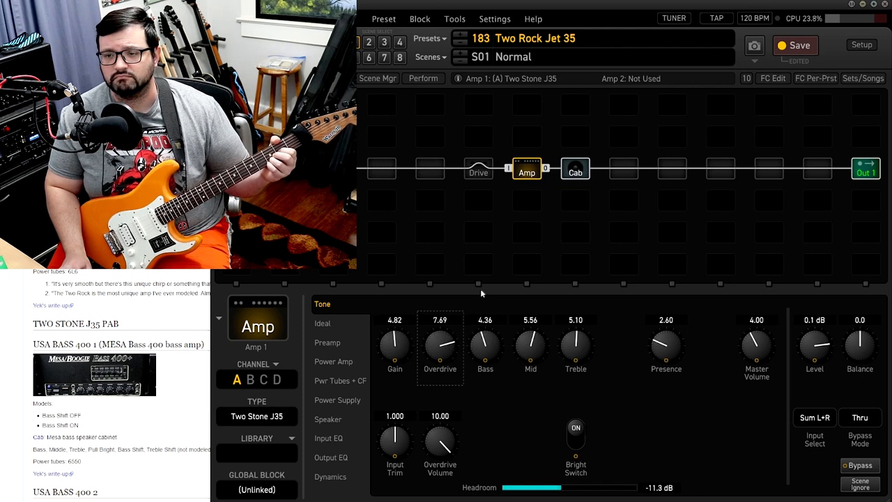
left_click_drag(440, 349, 441, 341)
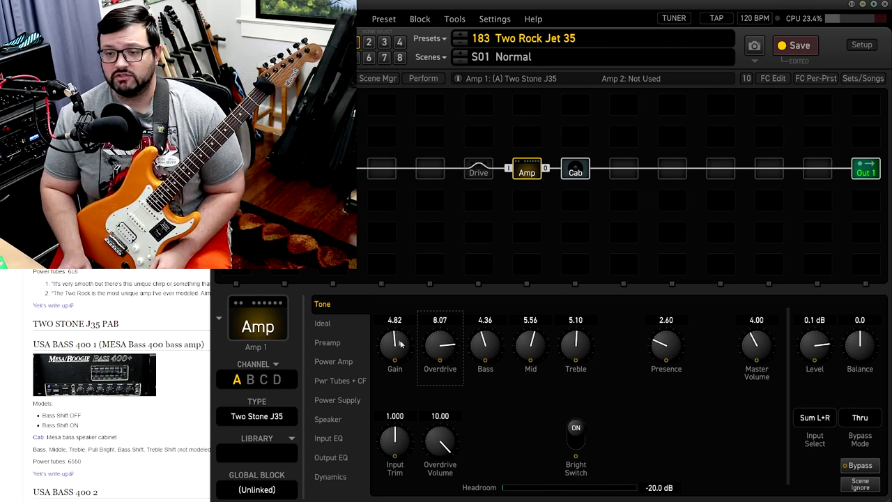
- Nudge the Two Stone J35 gain up to 5.22, keeping overdrive at 8.07
left_click_drag(394, 342, 394, 335)
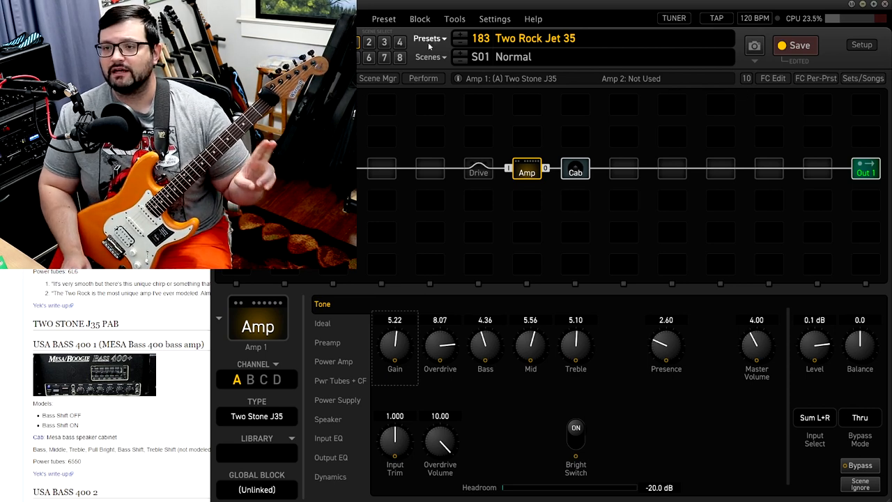
- Show the preset browser grid with Two Rock Jet 35 highlighted as current
left_click(430, 39)
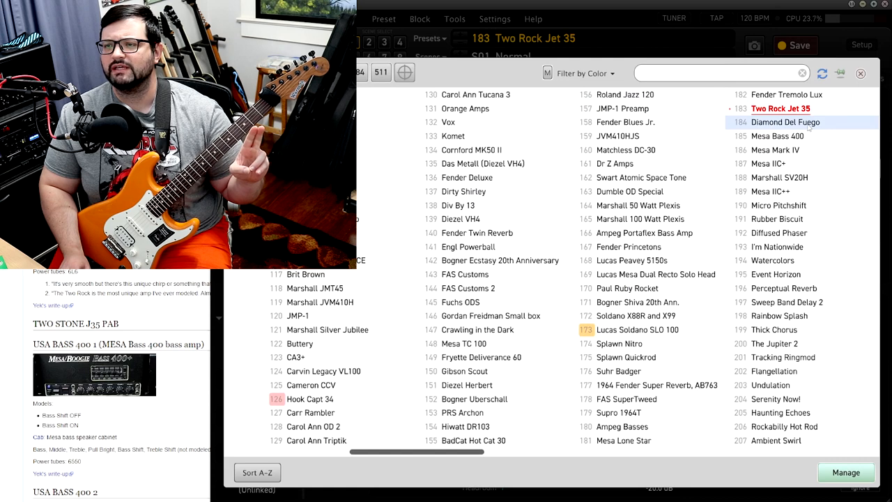
mouse_move(809, 126)
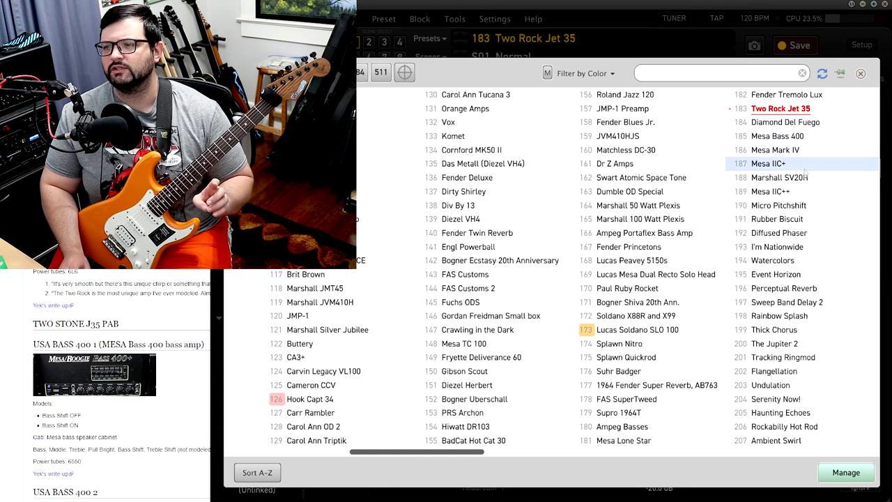
mouse_move(814, 177)
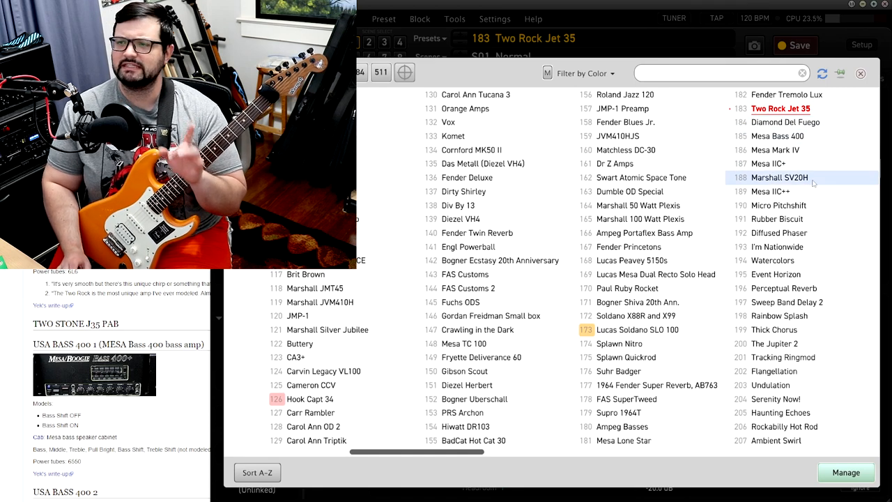